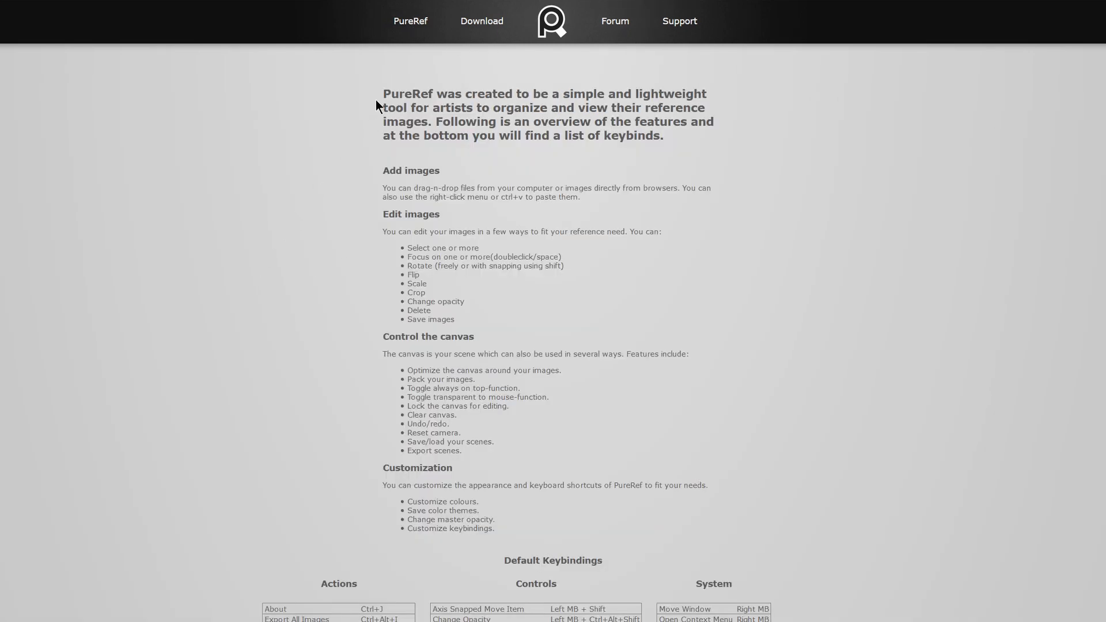
# Scroll through the PureRef features page and go to the Download page for version 1.9.2
pyautogui.scroll(-3)
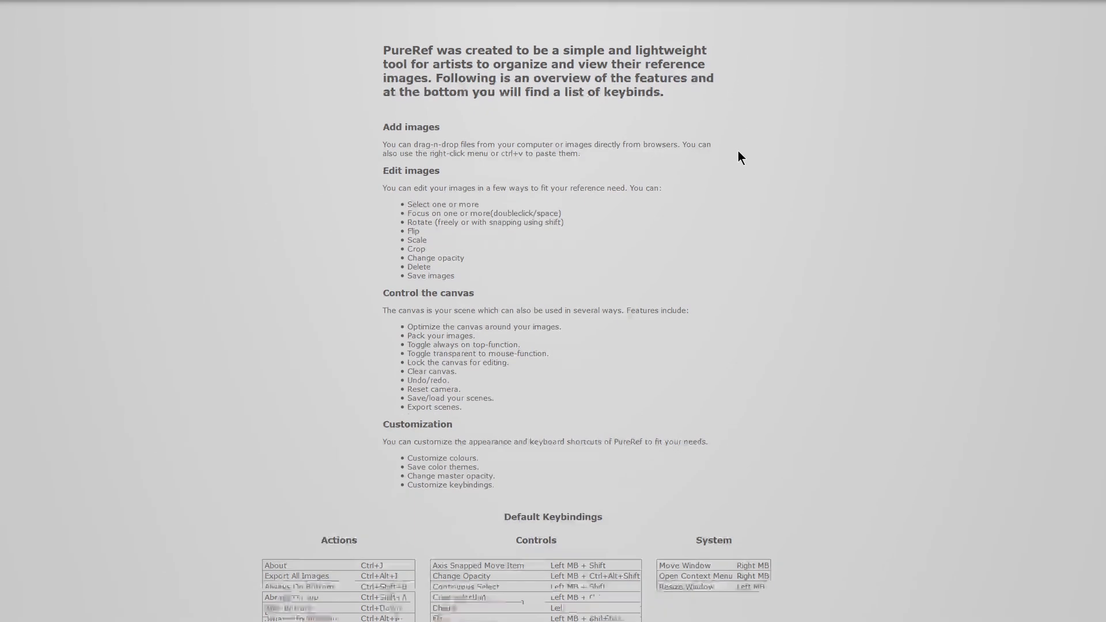
pyautogui.scroll(-3)
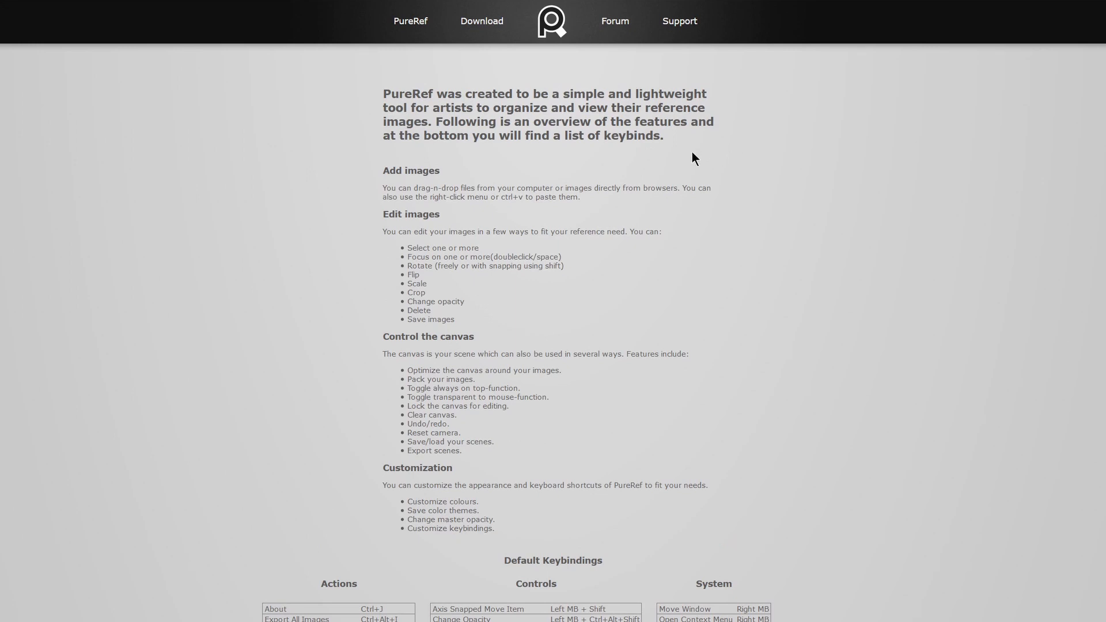
pyautogui.moveTo(555, 90)
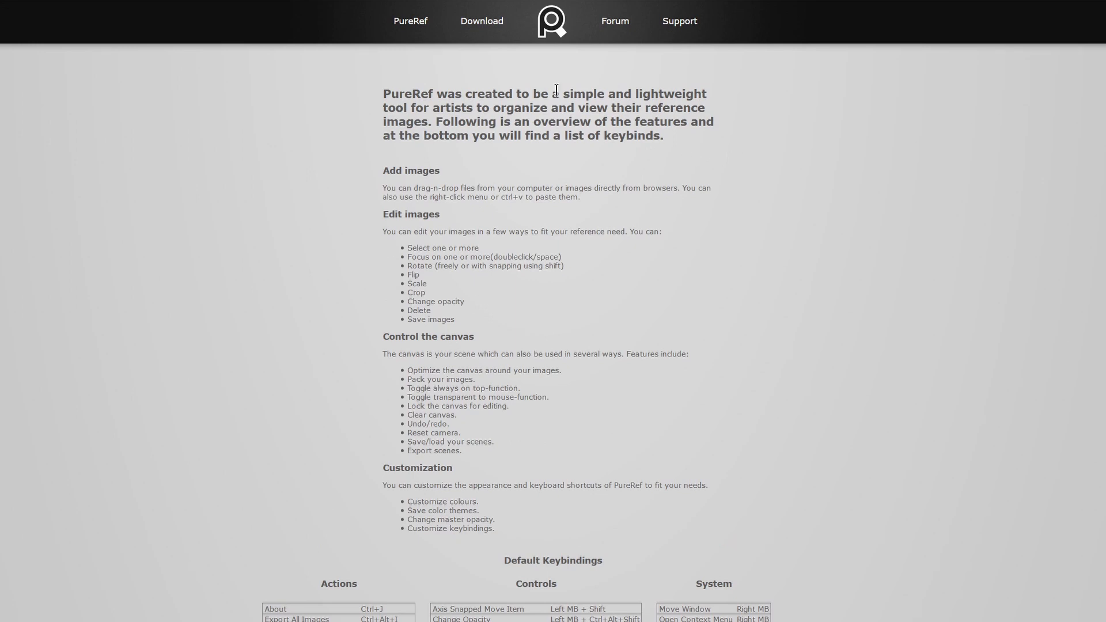
pyautogui.moveTo(501, 27)
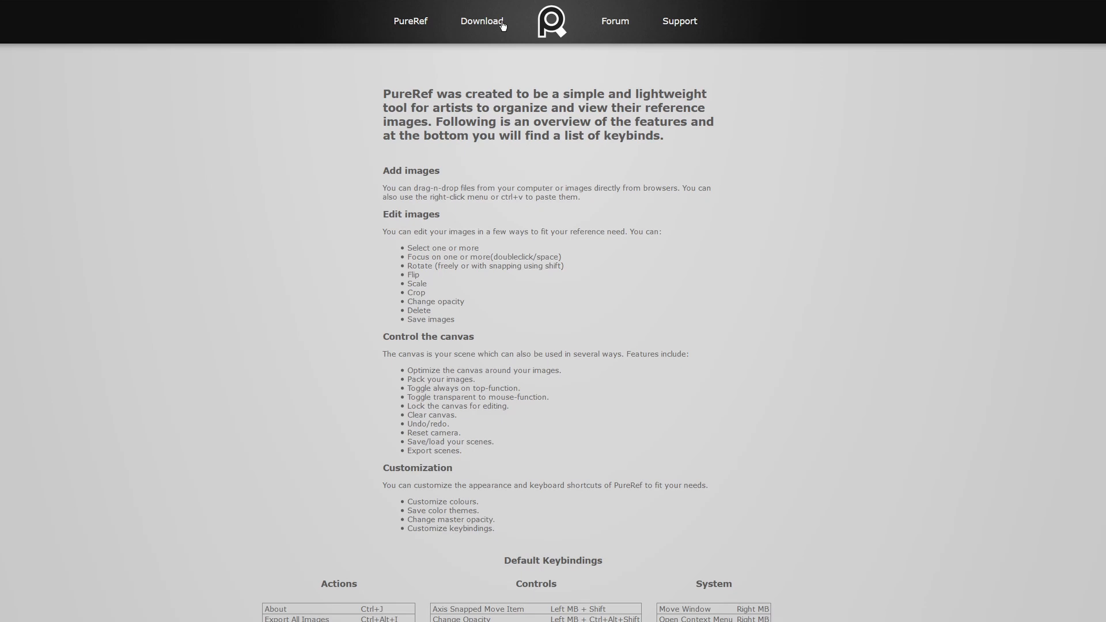
pyautogui.click(481, 21)
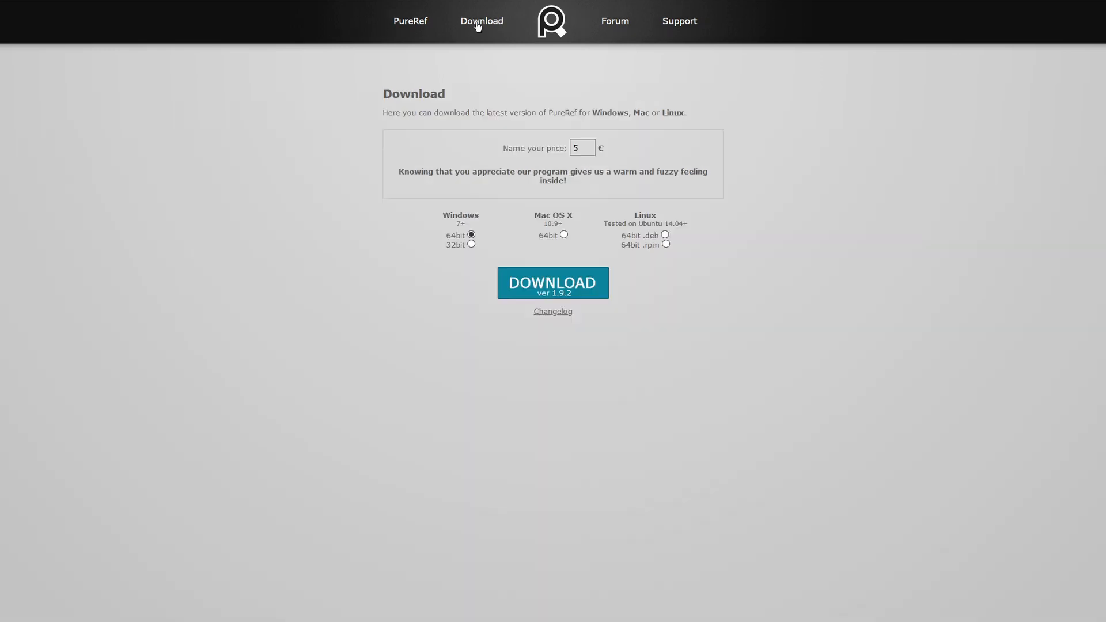
pyautogui.moveTo(555, 145)
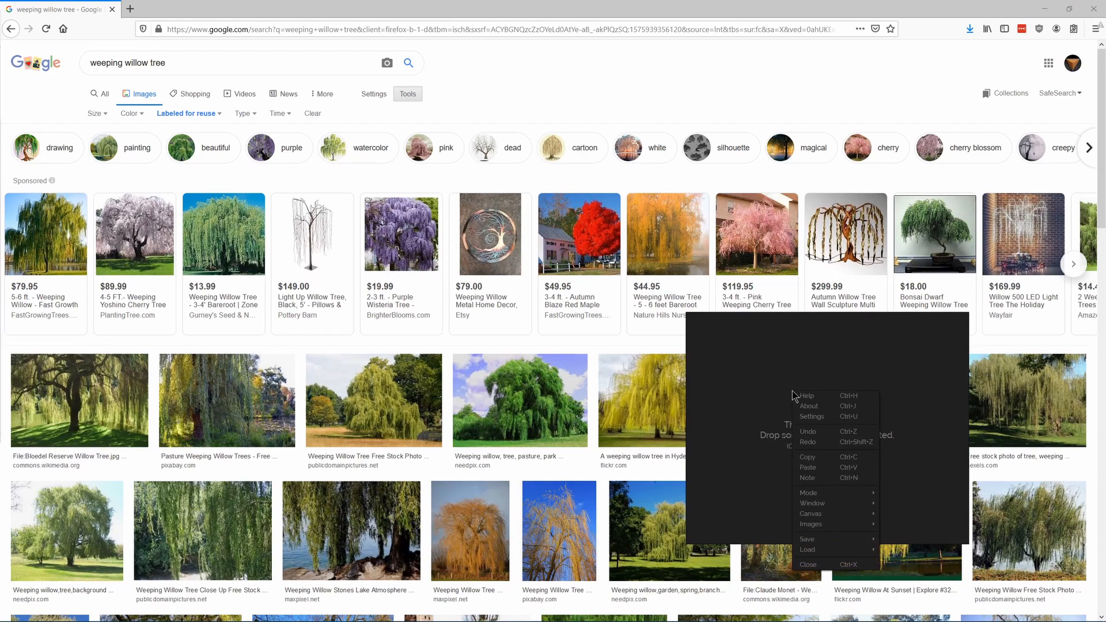
pyautogui.moveTo(804, 492)
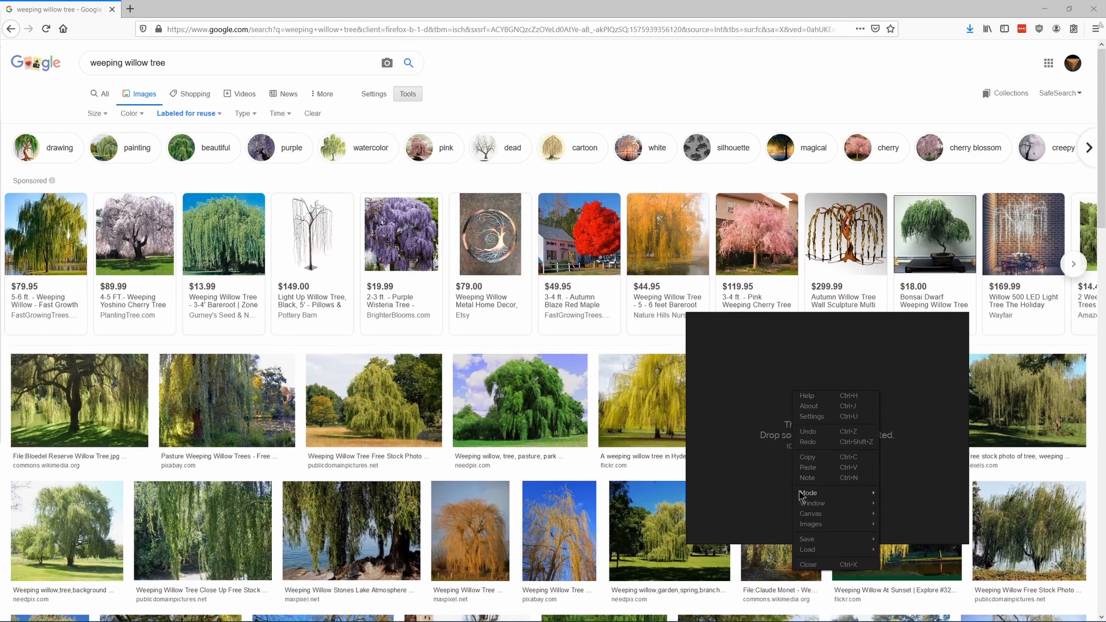
pyautogui.moveTo(809, 492)
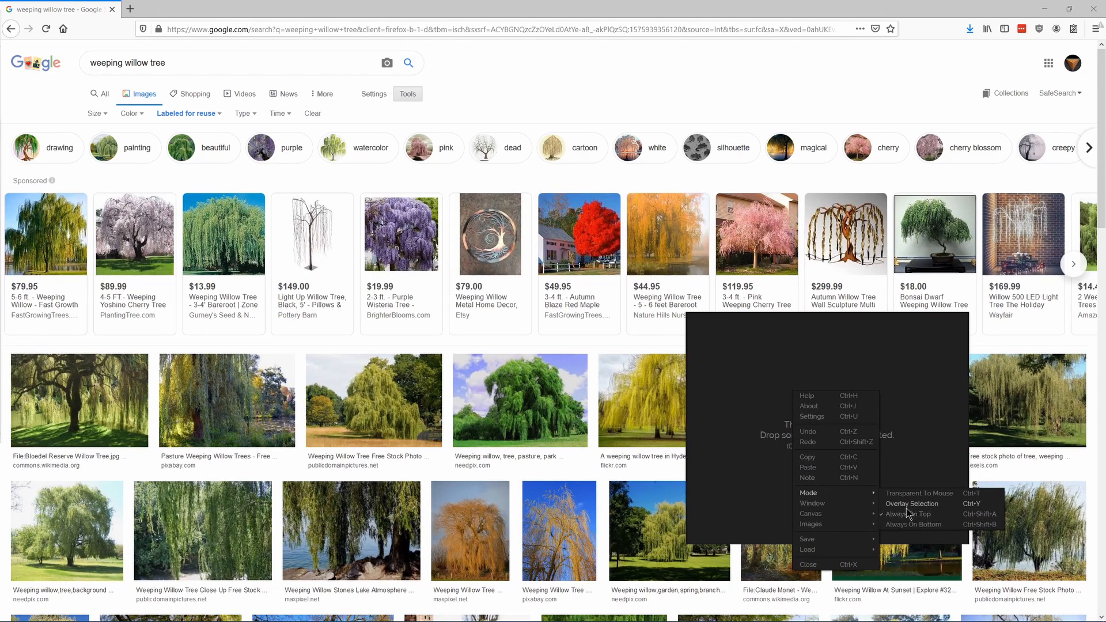
# Set the PureRef board to Always On Top so it floats over the willow image results
pyautogui.click(909, 513)
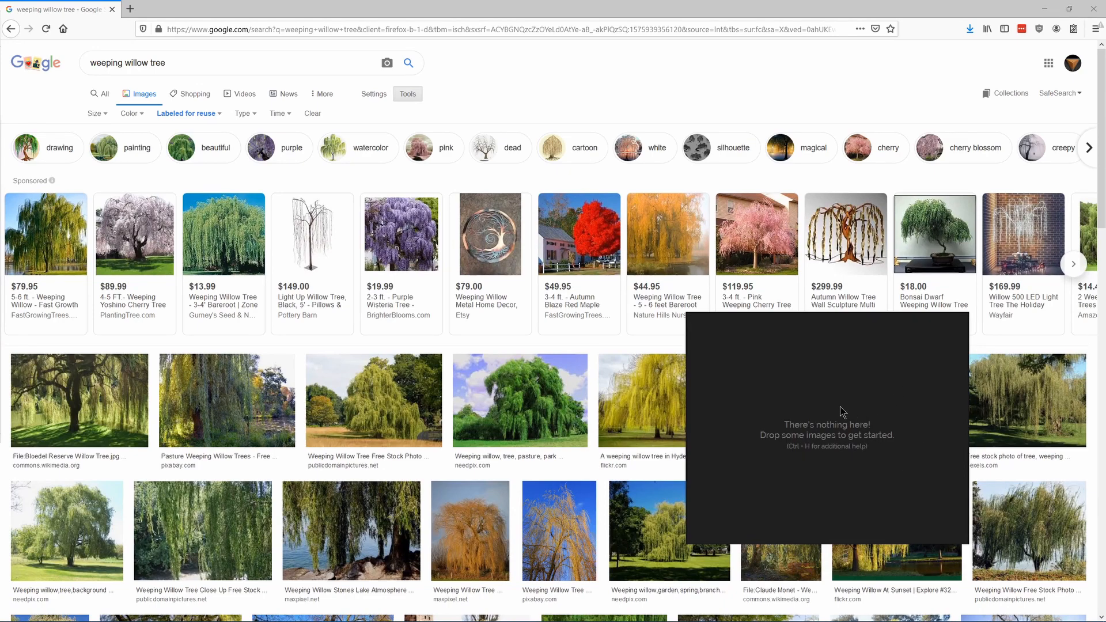
# Copy a previewed weeping willow photo from Google Images for pasting into PureRef
pyautogui.click(519, 399)
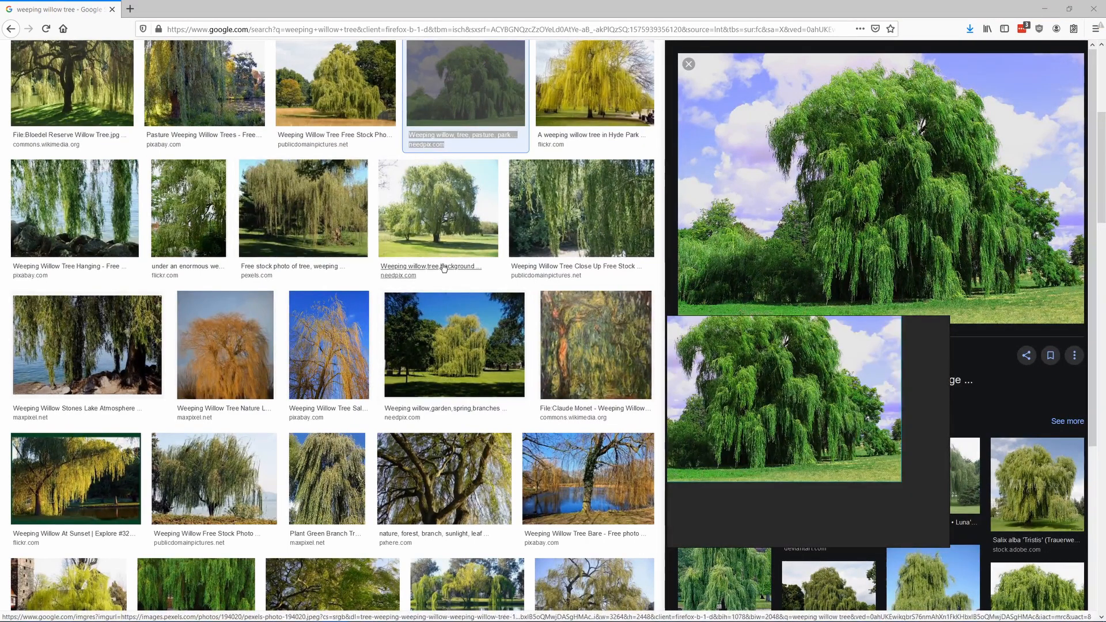
pyautogui.click(437, 208)
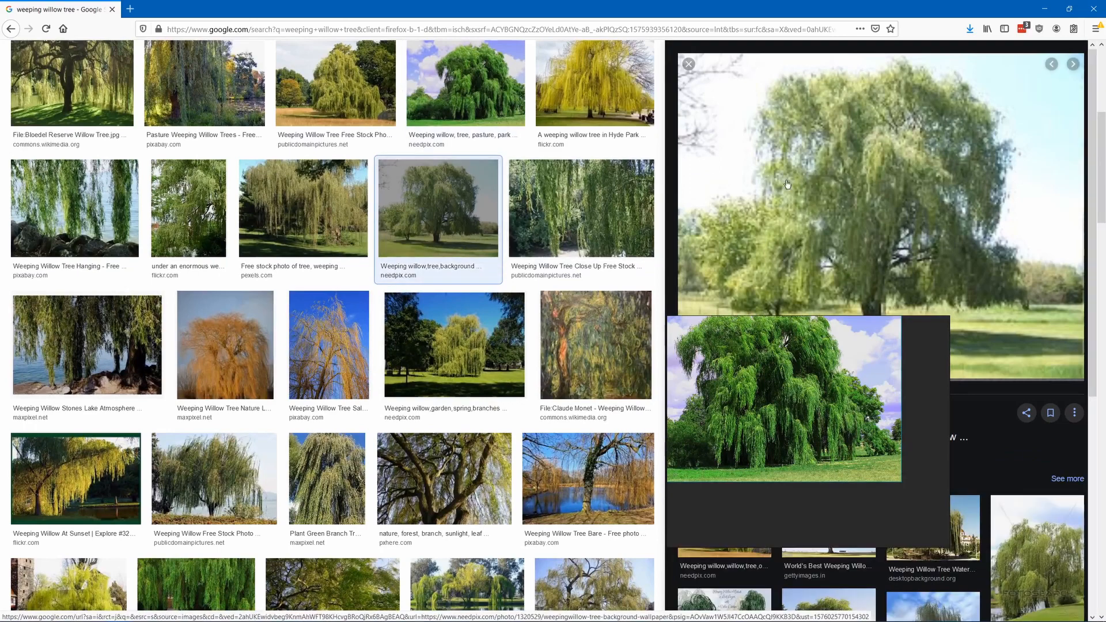
pyautogui.rightClick(787, 185)
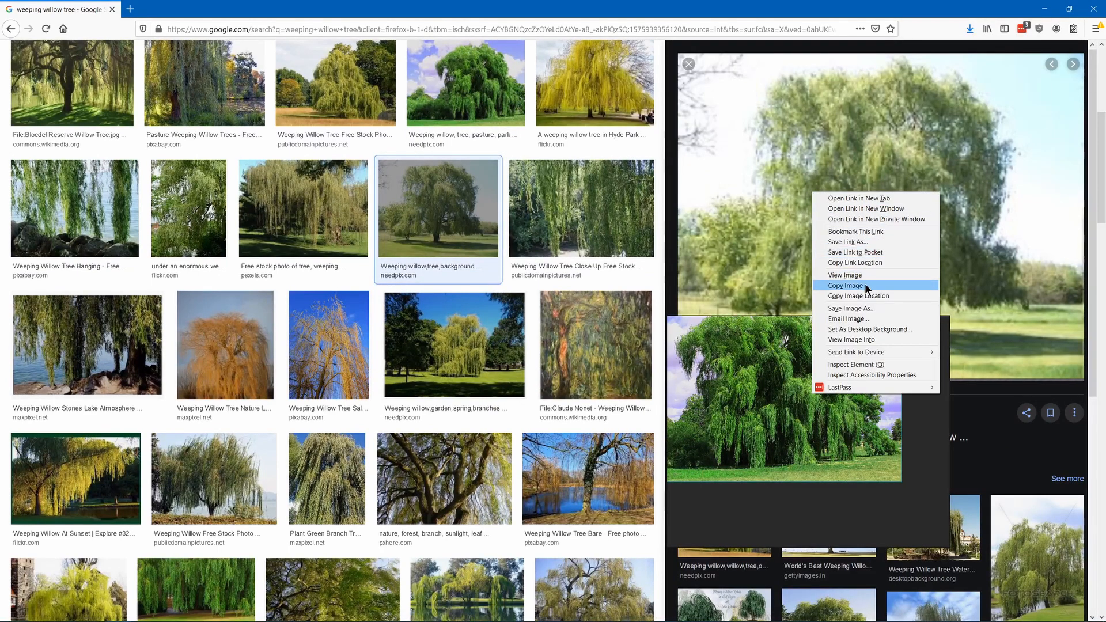
pyautogui.click(845, 284)
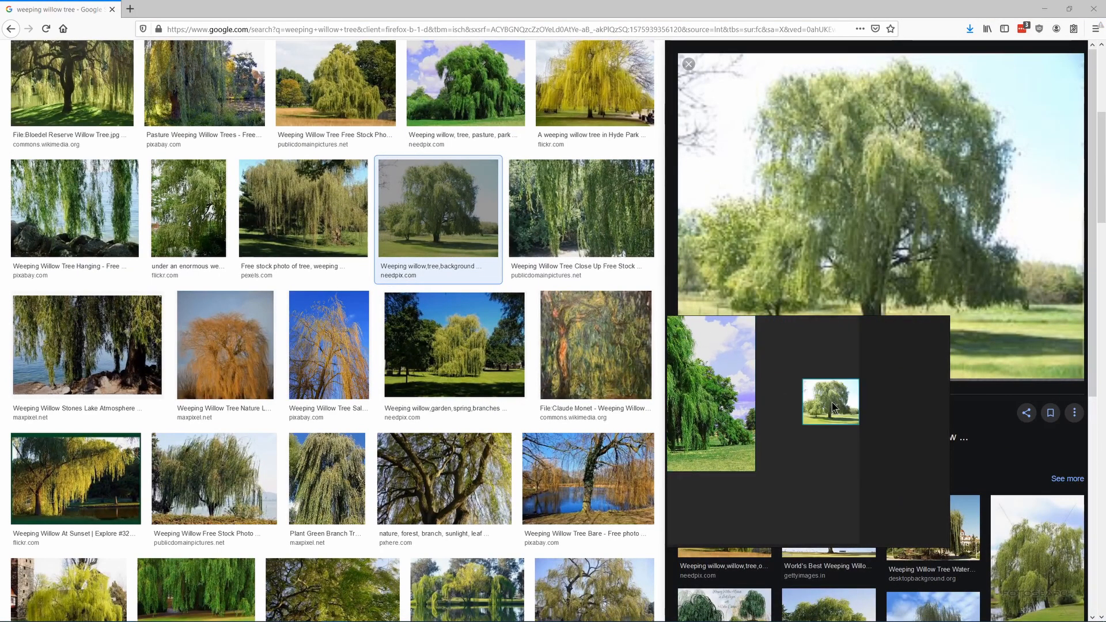
# Find another willow photo further down the results and bring up its copy options
pyautogui.scroll(-3)
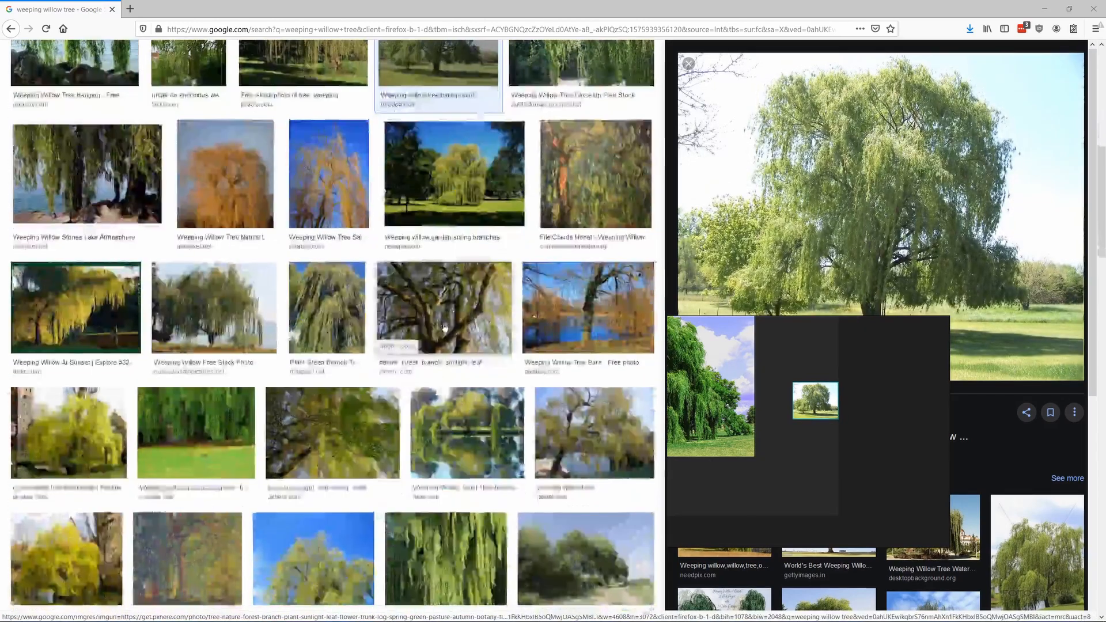
pyautogui.scroll(-3)
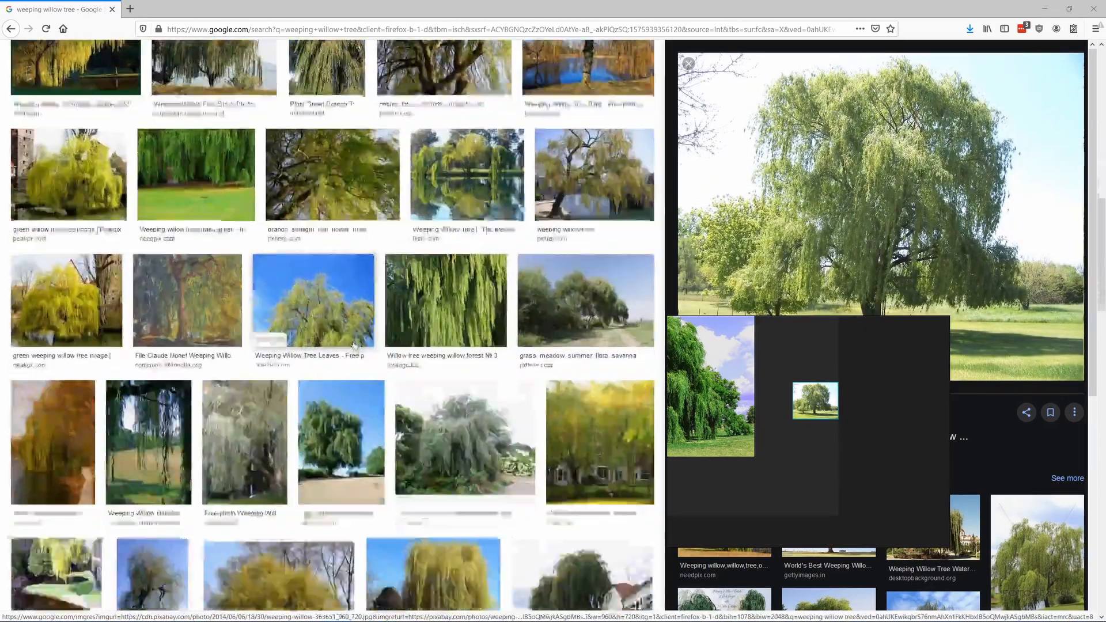
pyautogui.rightClick(874, 212)
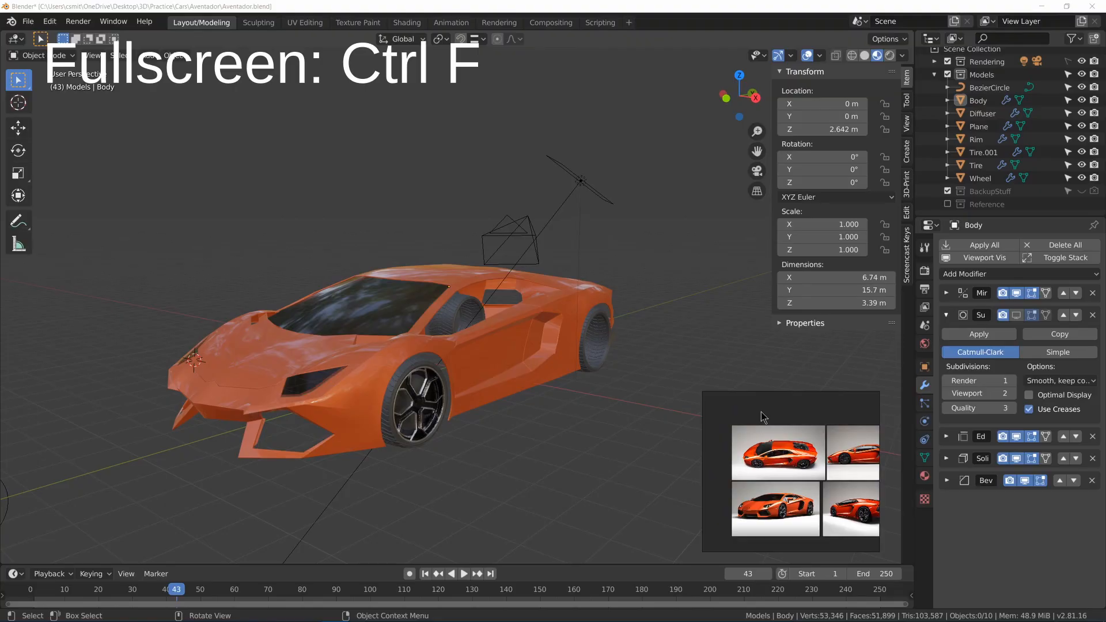
# Toggle the car reference board to fullscreen with Ctrl+F
pyautogui.press('ctrl+f')
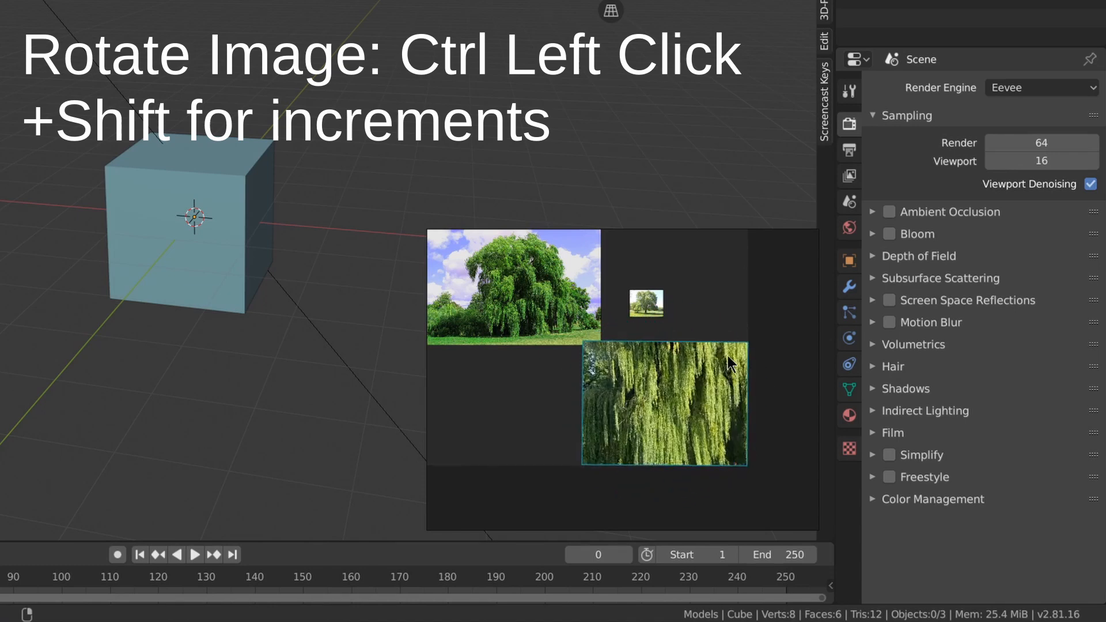
# Rotate the close-up of hanging willow branches with a Ctrl+left-drag
pyautogui.moveTo(731, 362); pyautogui.dragTo(655, 335)
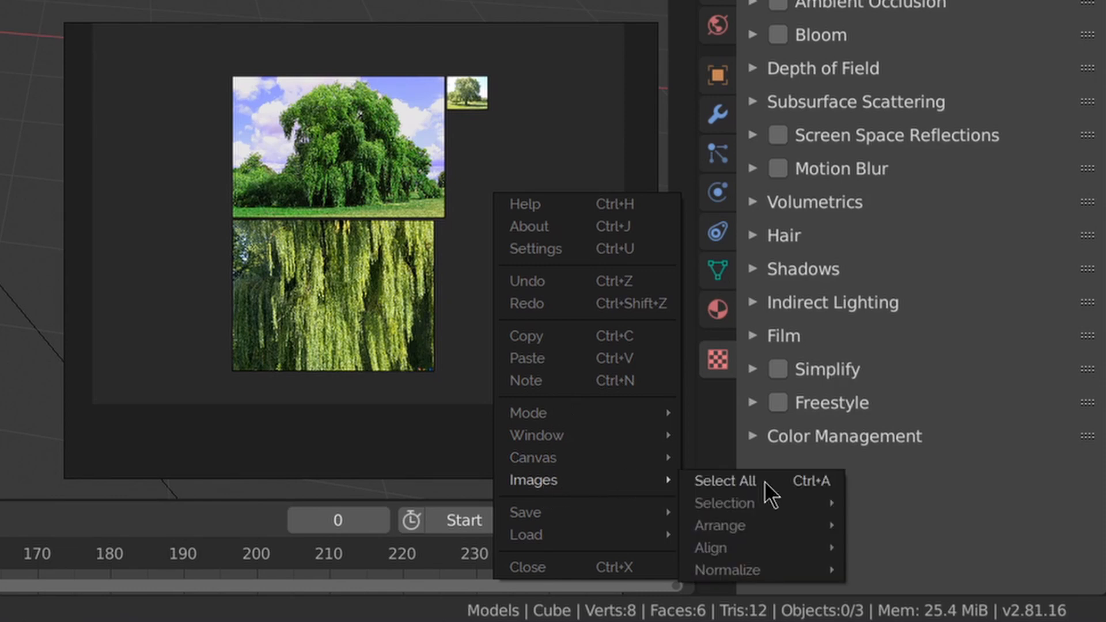
pyautogui.moveTo(727, 570)
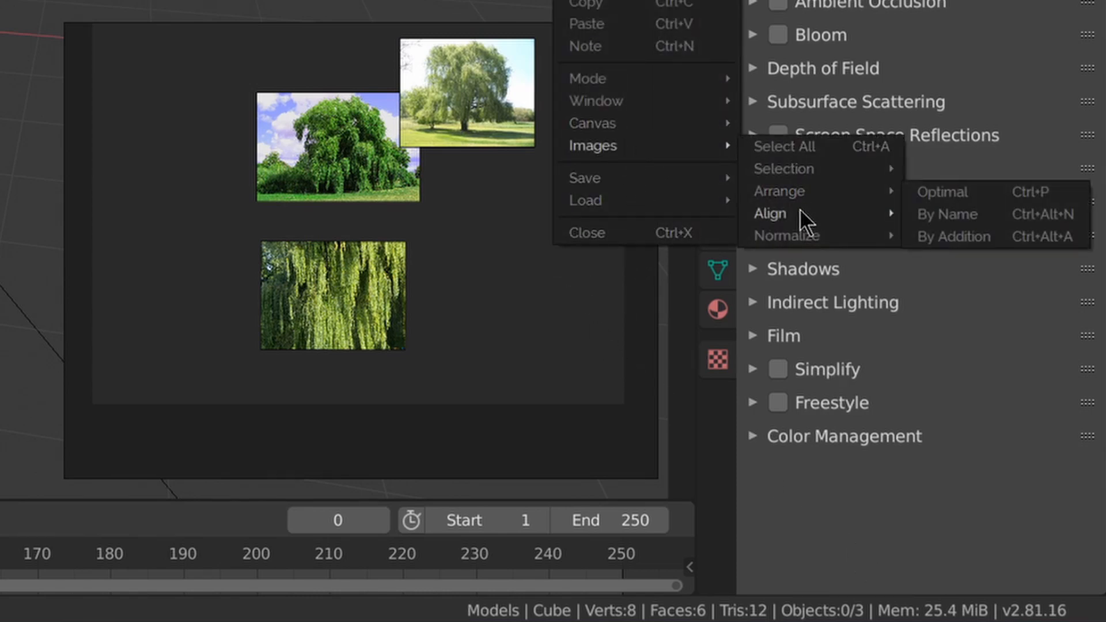
pyautogui.moveTo(770, 214)
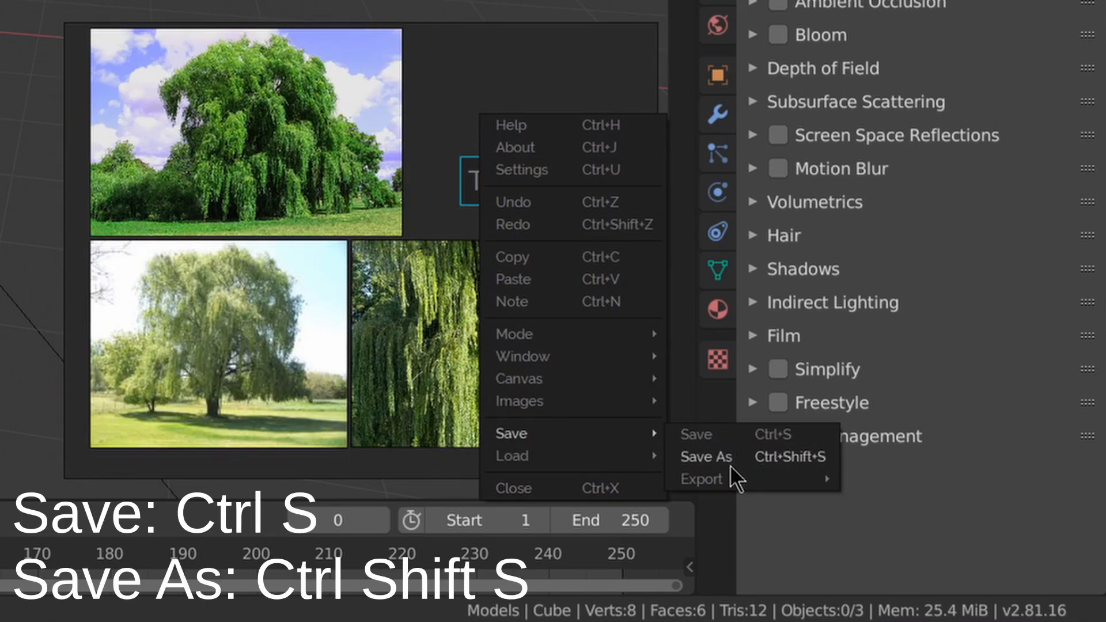
pyautogui.moveTo(702, 479)
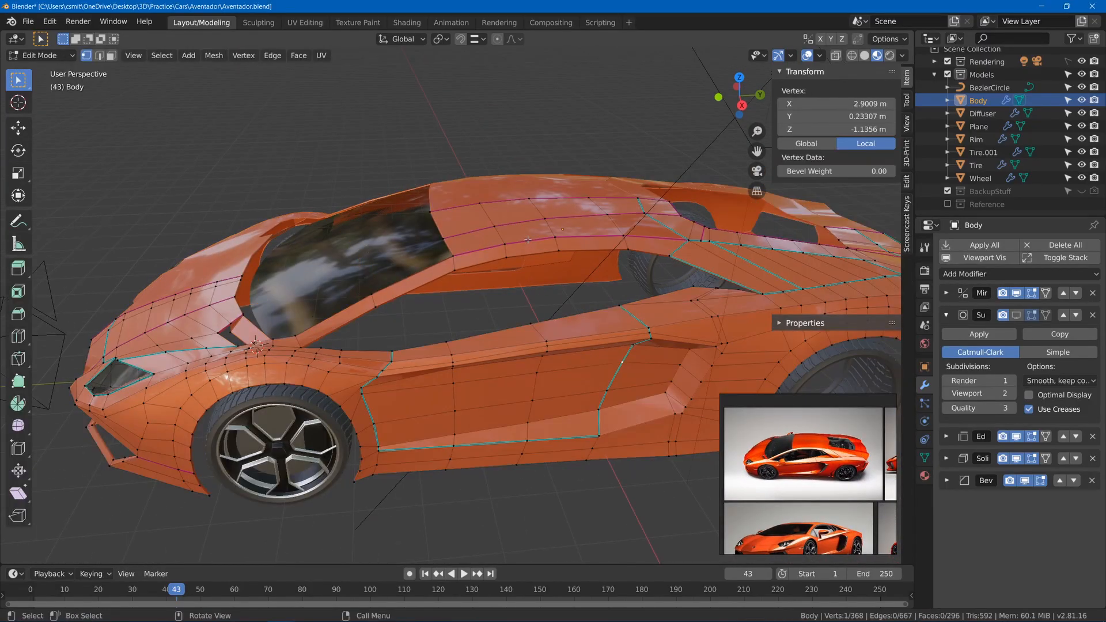
# Choose the Move tool to reposition the car body's vertices in Edit Mode
pyautogui.click(17, 127)
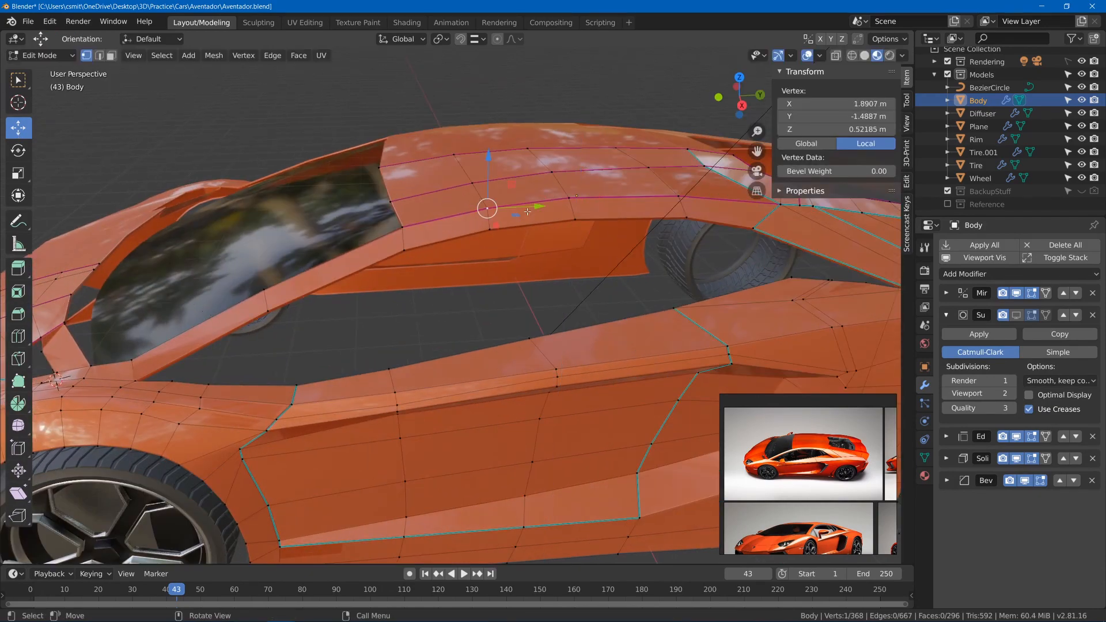